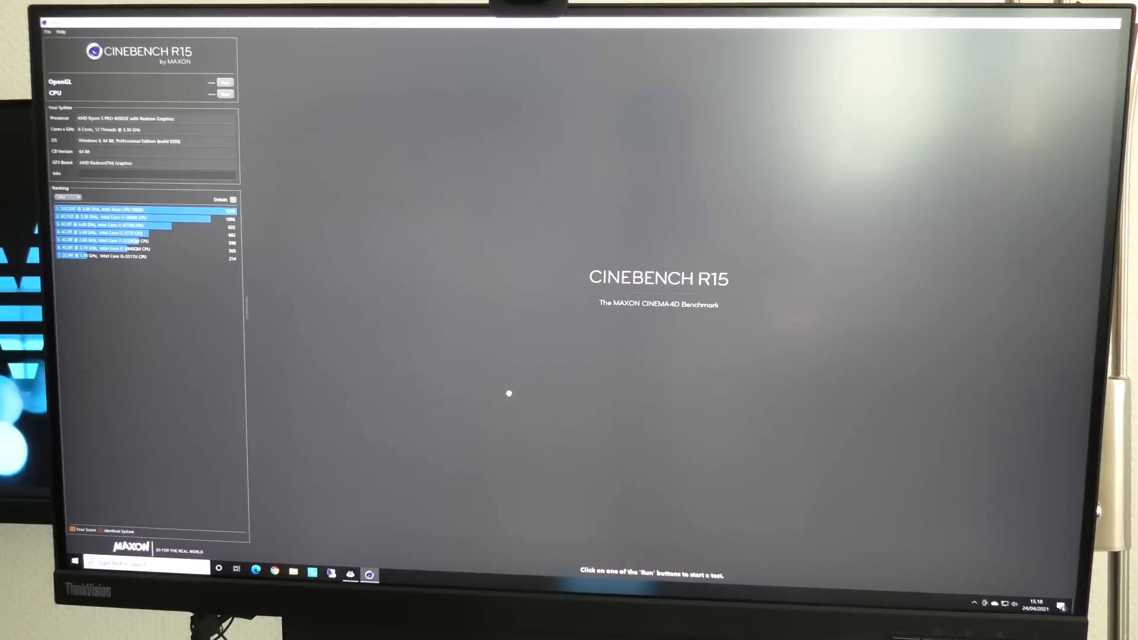
{"action": "mouse_move", "coordinate": [229, 131]}
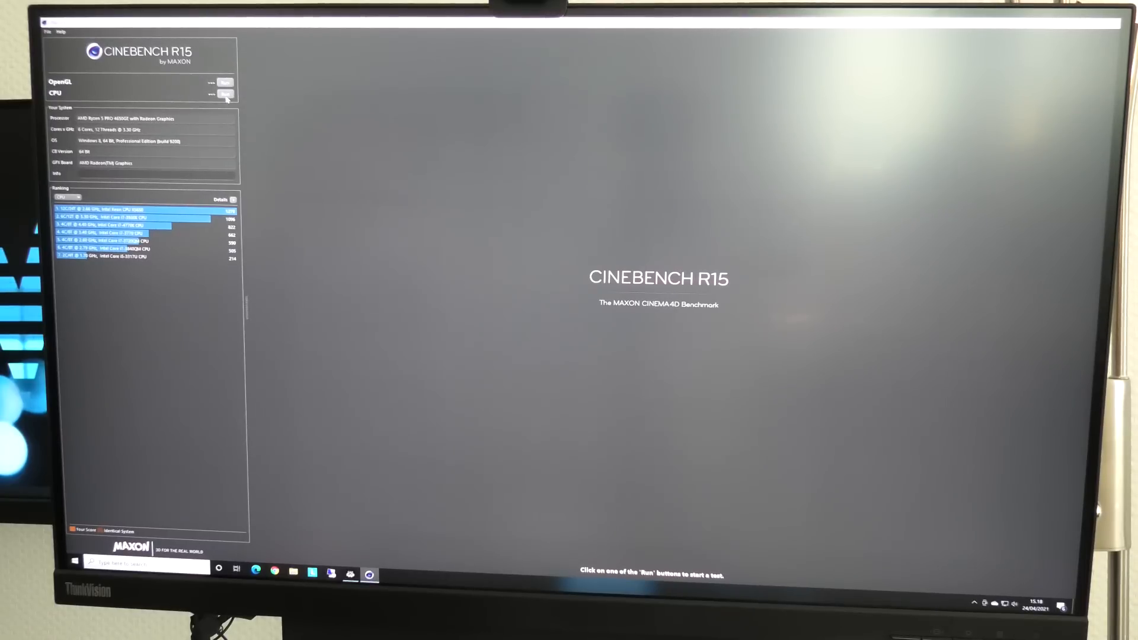
- Run the CPU render benchmark, scoring 1356 cb and ranking first
{"action": "left_click", "coordinate": [225, 94]}
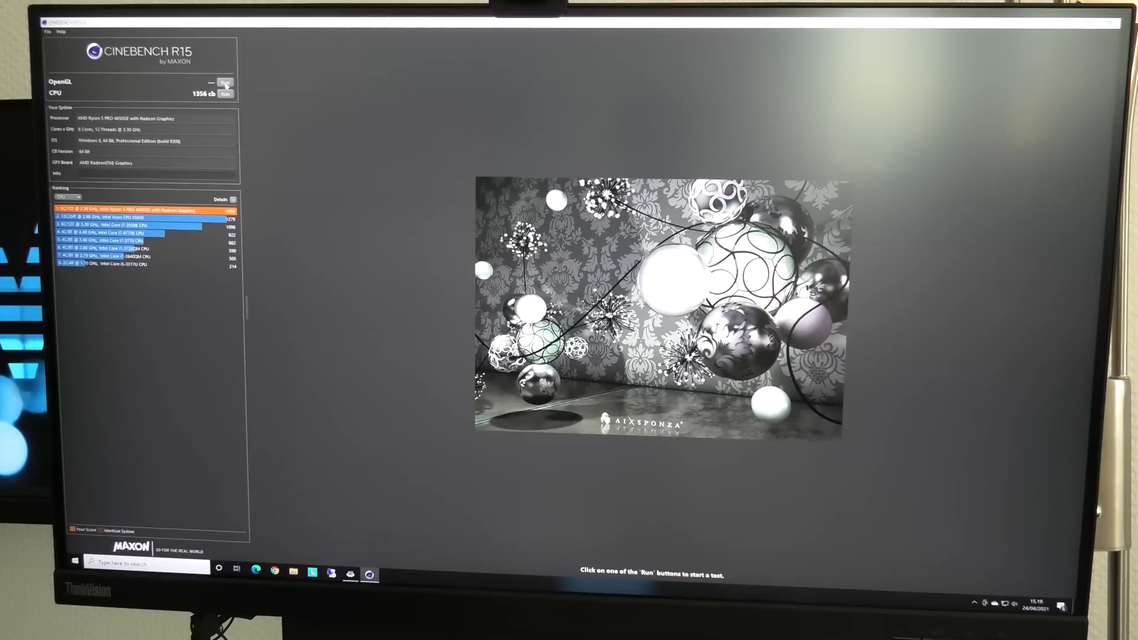
- Run the OpenGL benchmark, scoring 47.25 fps alongside the 1356 cb CPU score
{"action": "left_click", "coordinate": [226, 82]}
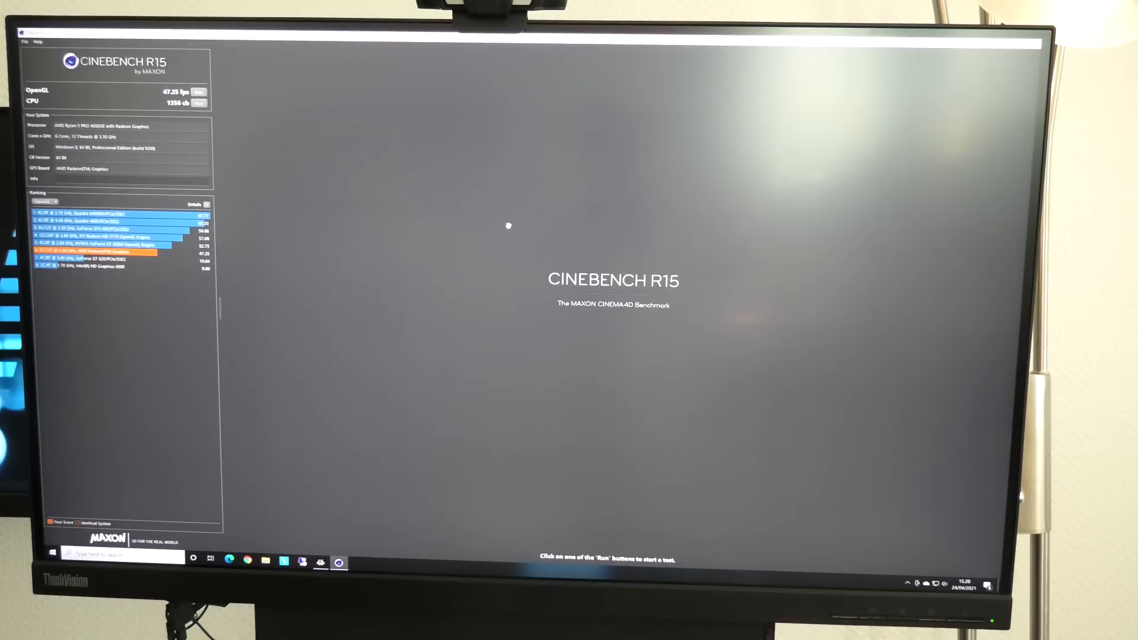
{"action": "mouse_move", "coordinate": [507, 223]}
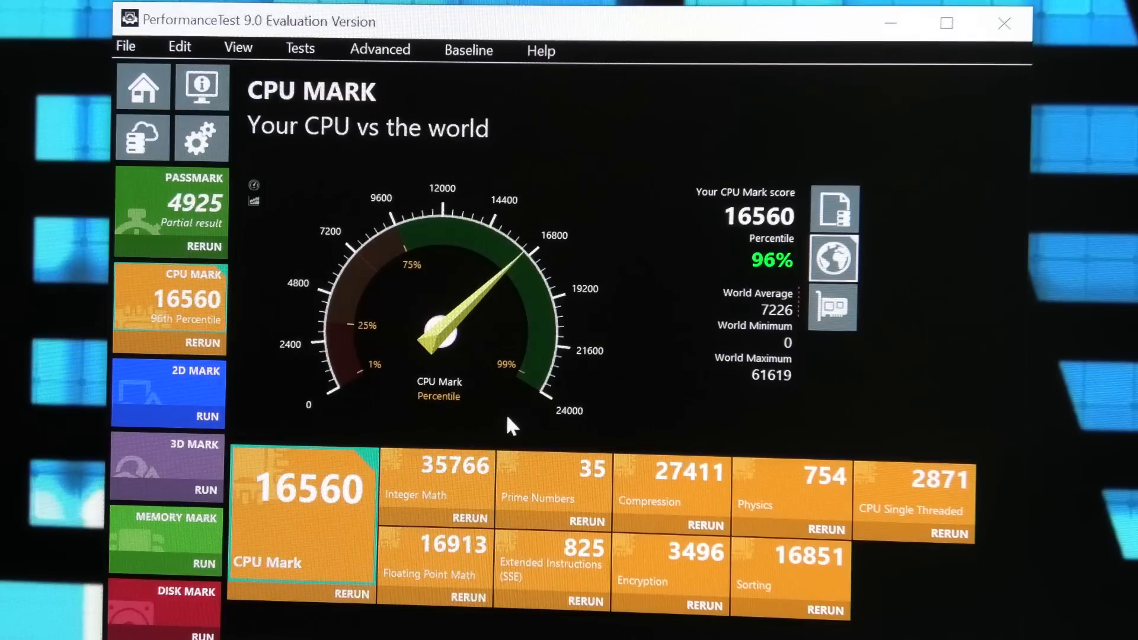
{"action": "mouse_move", "coordinate": [446, 392]}
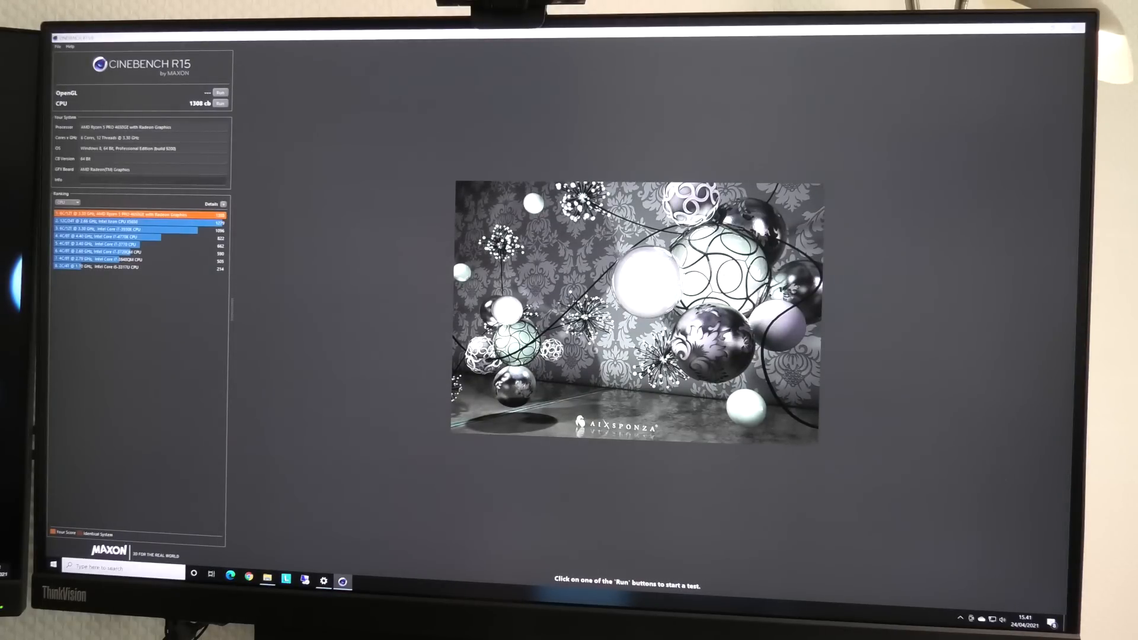
- Rerun the CPU benchmark, scoring about 1300 cb with the Ryzen 5 PRO 4650GE ranked first
{"action": "left_click", "coordinate": [220, 103]}
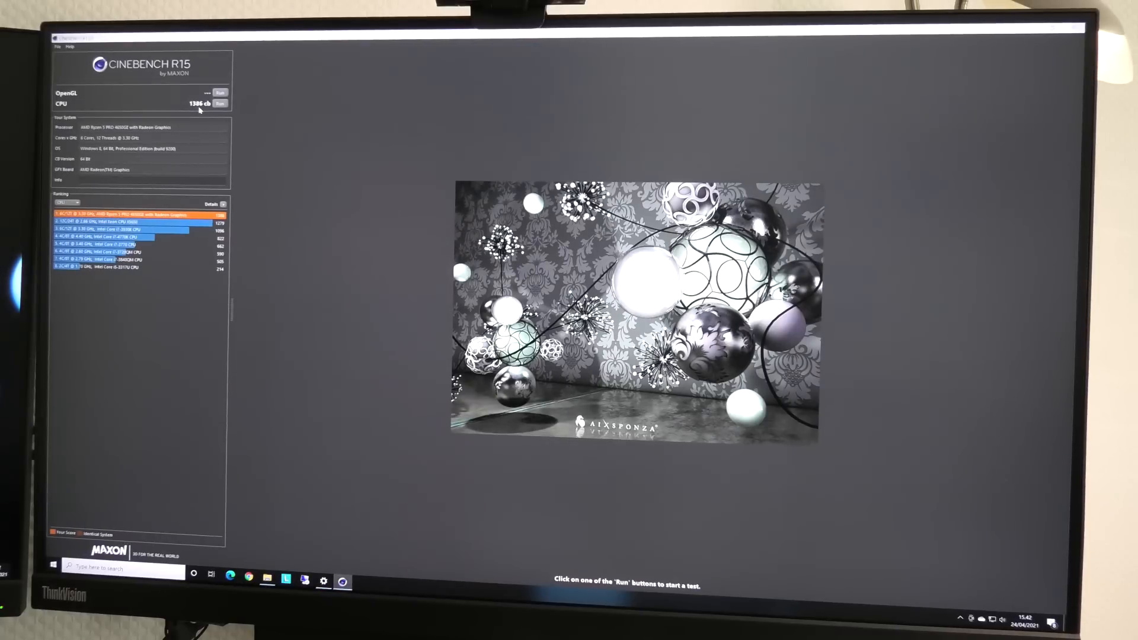
{"action": "left_click", "coordinate": [220, 93]}
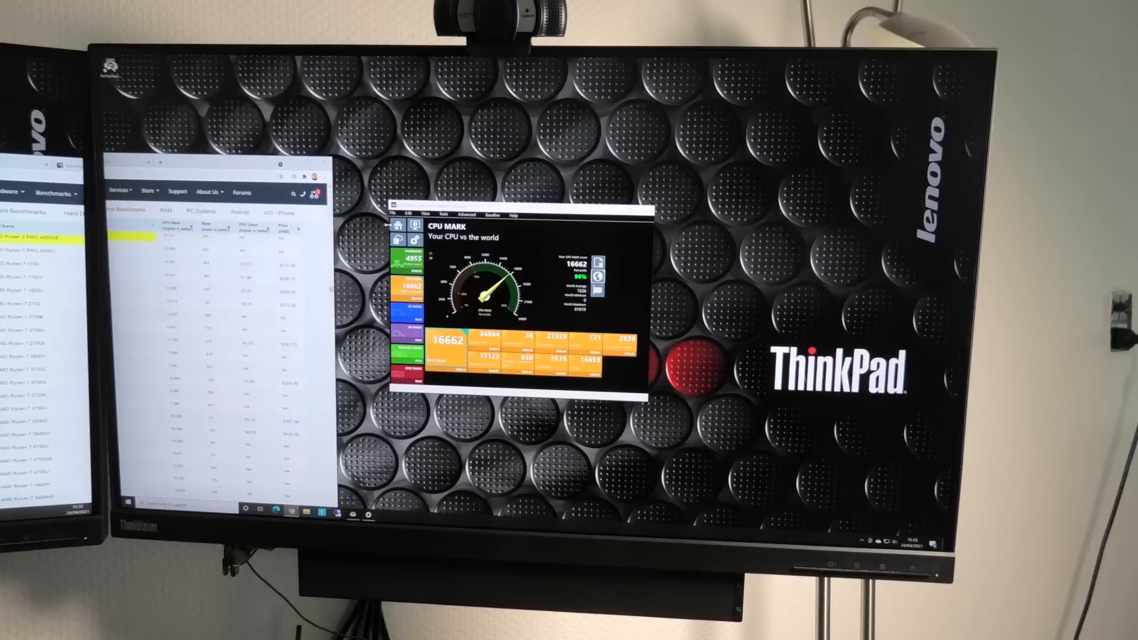
{"action": "left_click", "coordinate": [395, 214]}
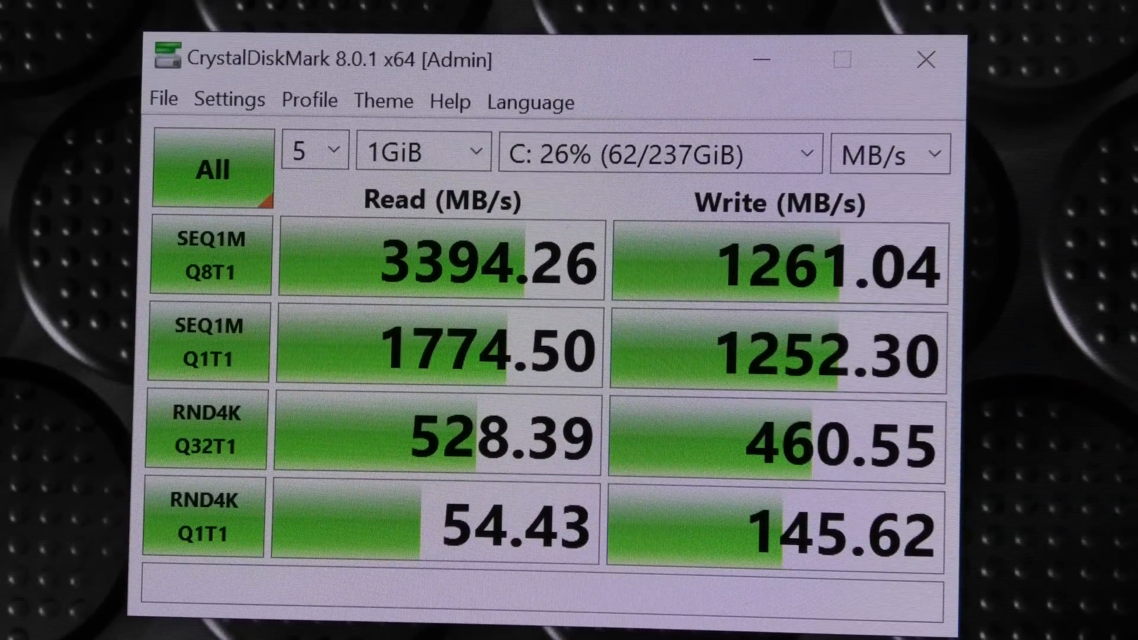
{"action": "mouse_move", "coordinate": [323, 247]}
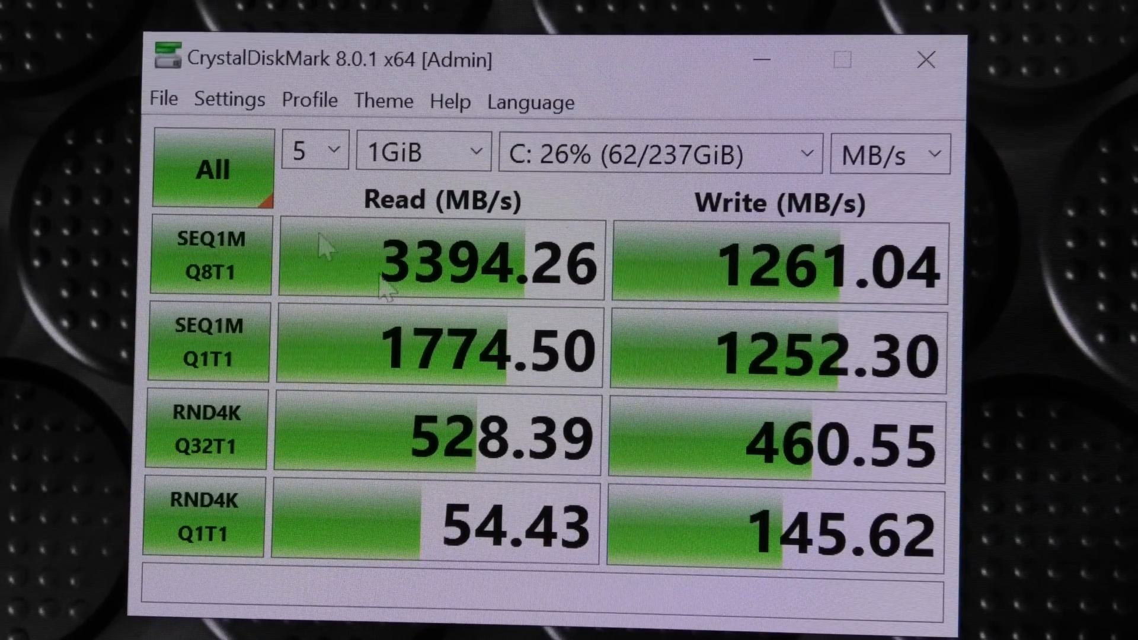
{"action": "mouse_move", "coordinate": [497, 272]}
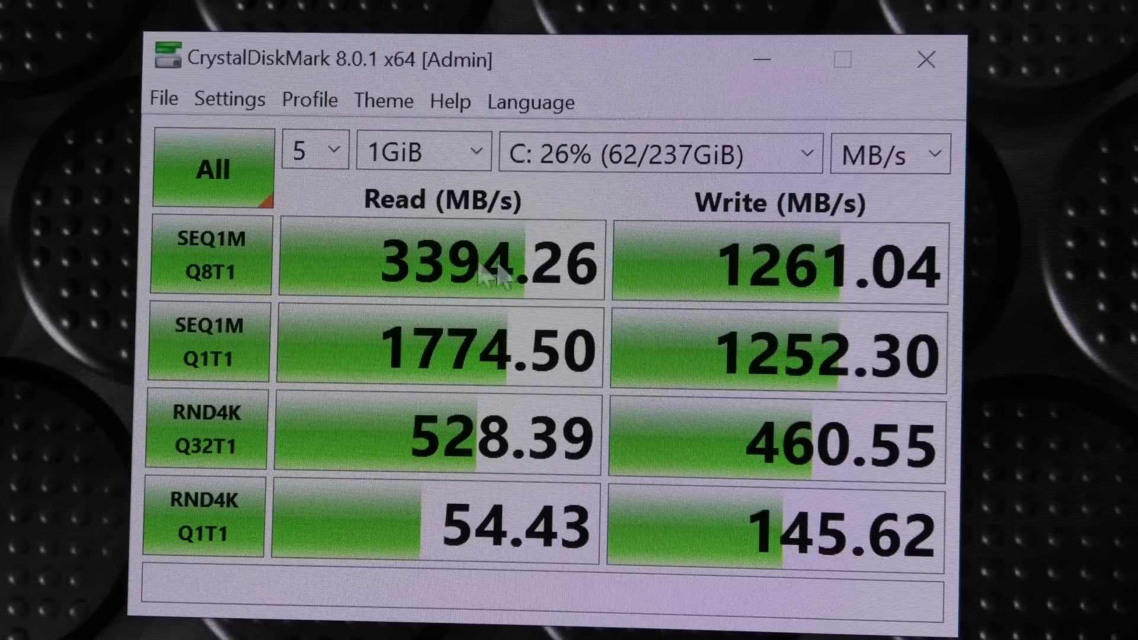
{"action": "mouse_move", "coordinate": [769, 275]}
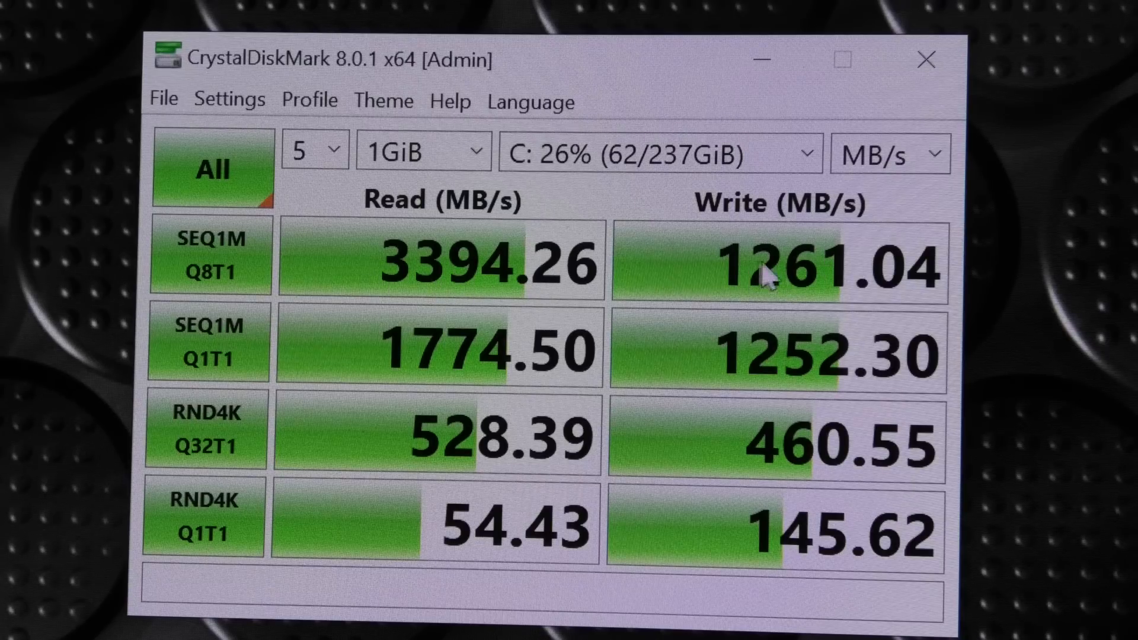
{"action": "mouse_move", "coordinate": [879, 297]}
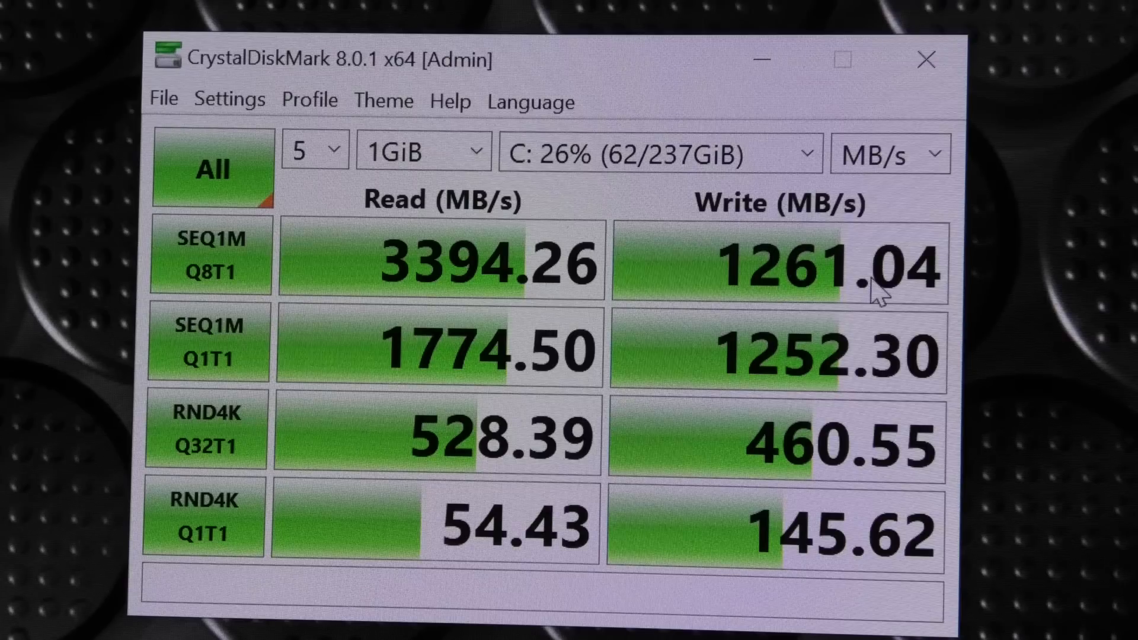
{"action": "mouse_move", "coordinate": [491, 363]}
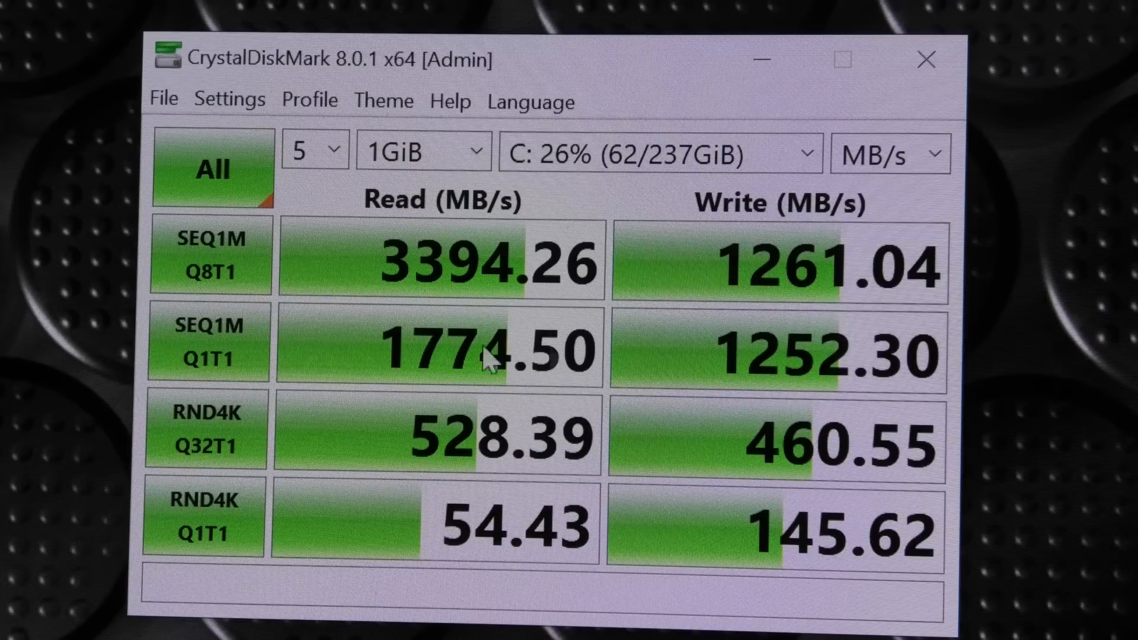
{"action": "mouse_move", "coordinate": [456, 441]}
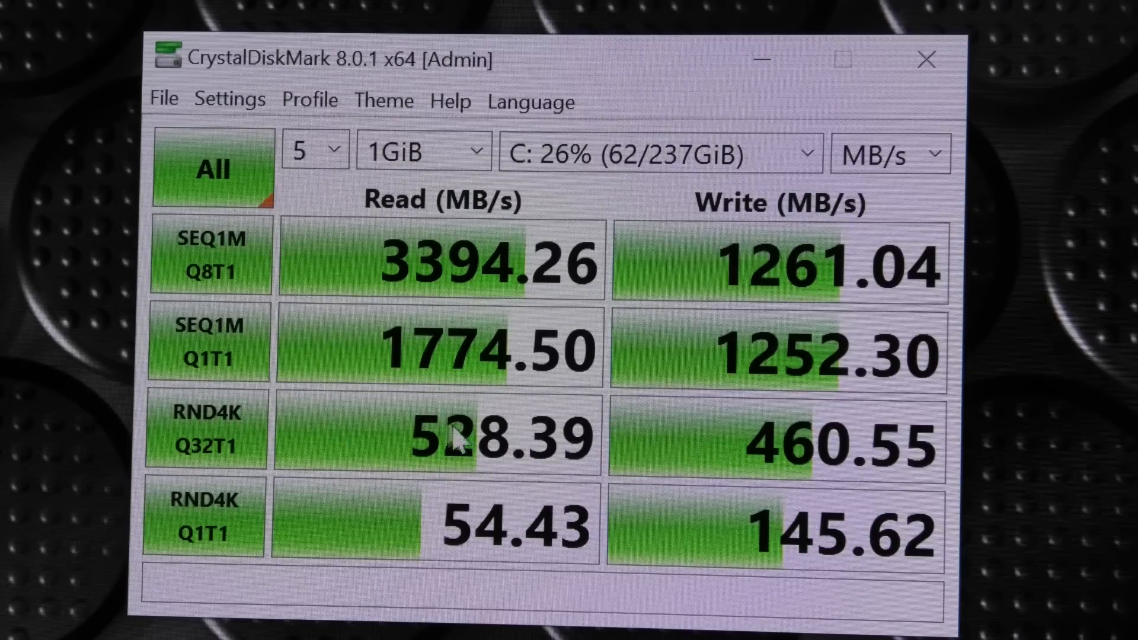
{"action": "mouse_move", "coordinate": [378, 541]}
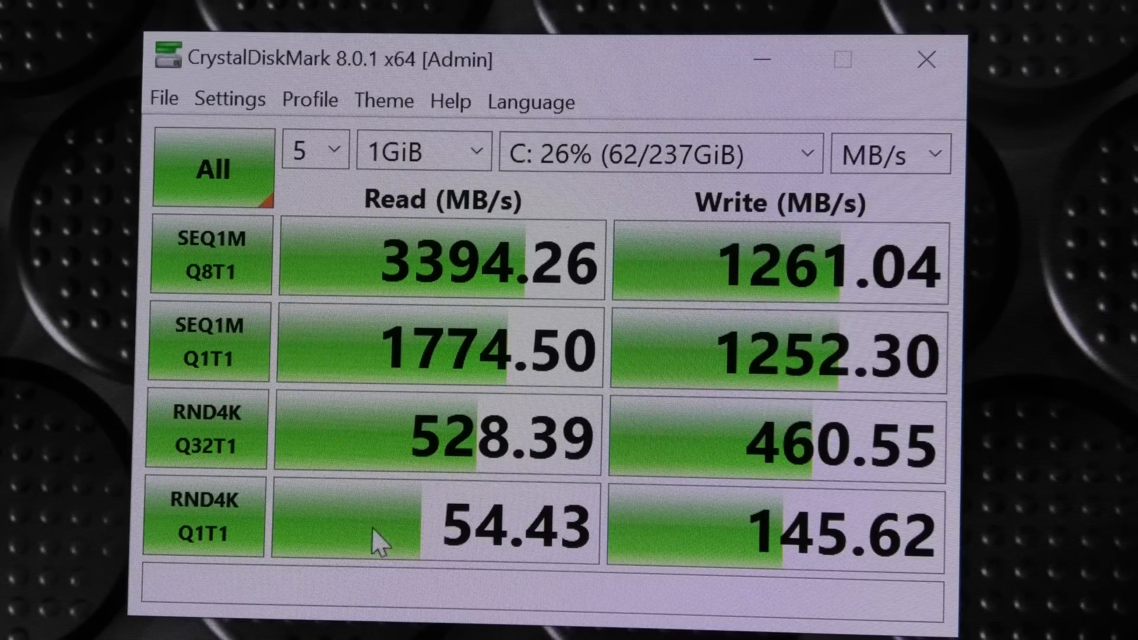
{"action": "mouse_move", "coordinate": [392, 446]}
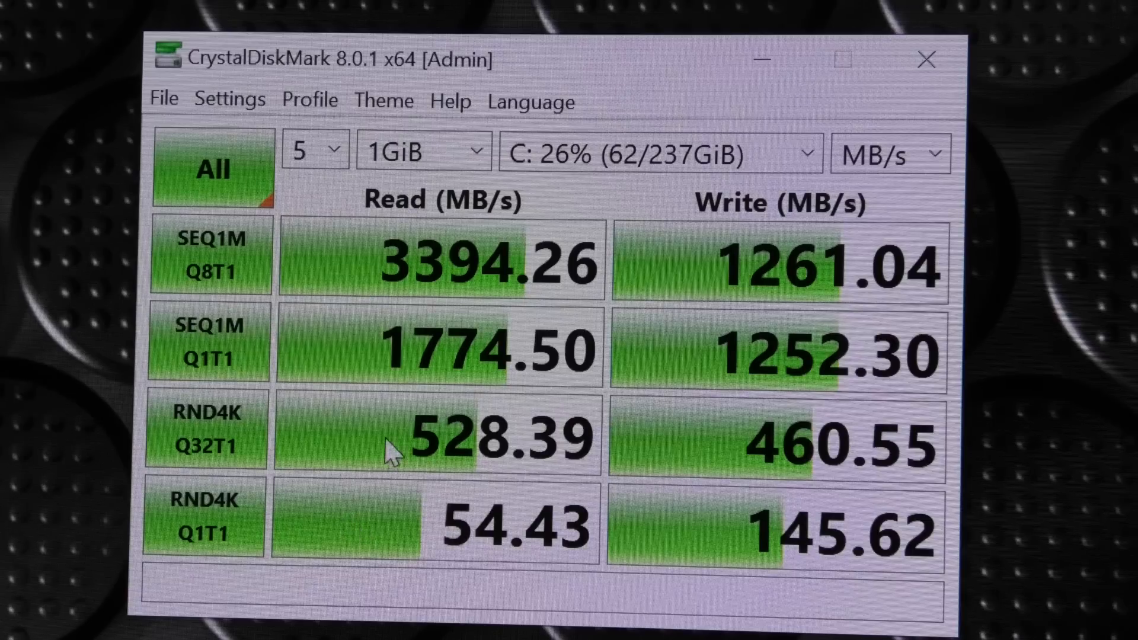
{"action": "mouse_move", "coordinate": [403, 440]}
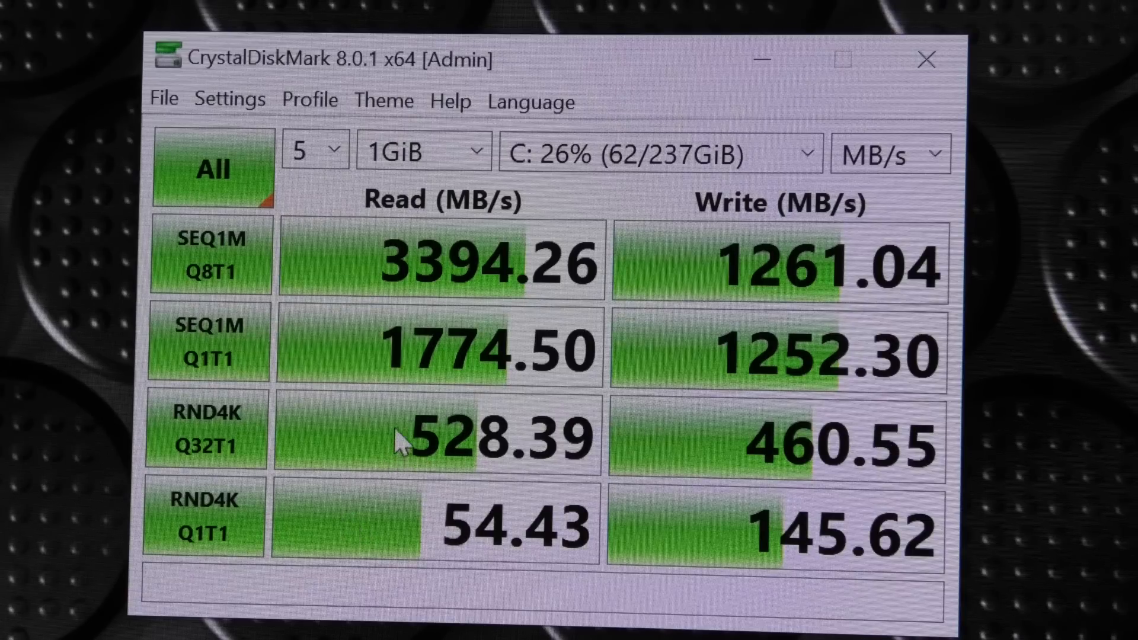
{"action": "mouse_move", "coordinate": [570, 483]}
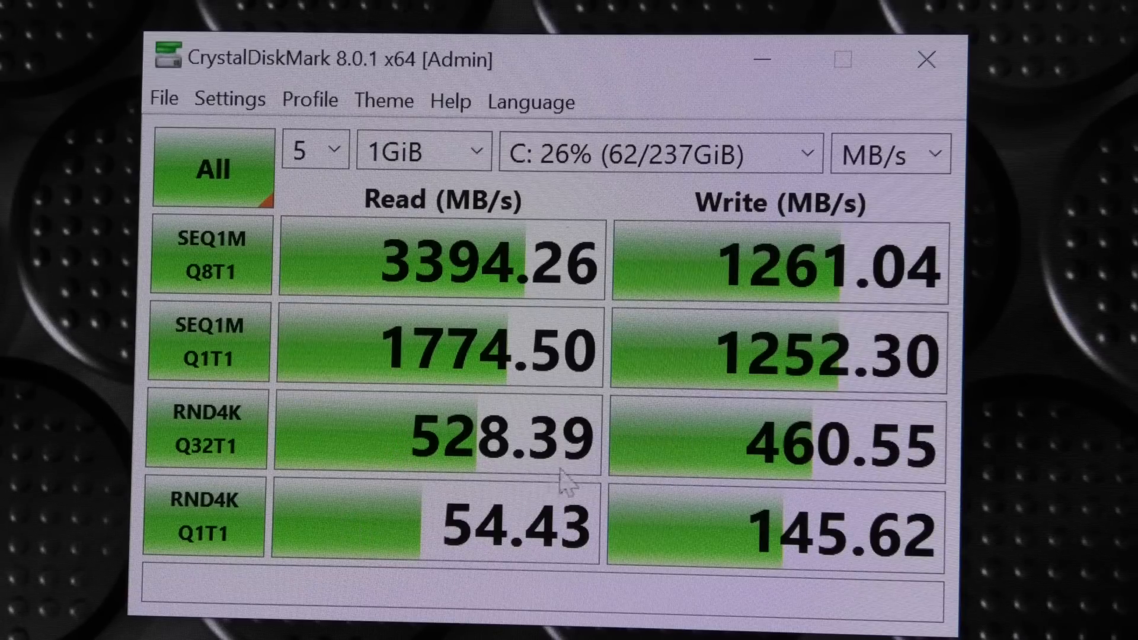